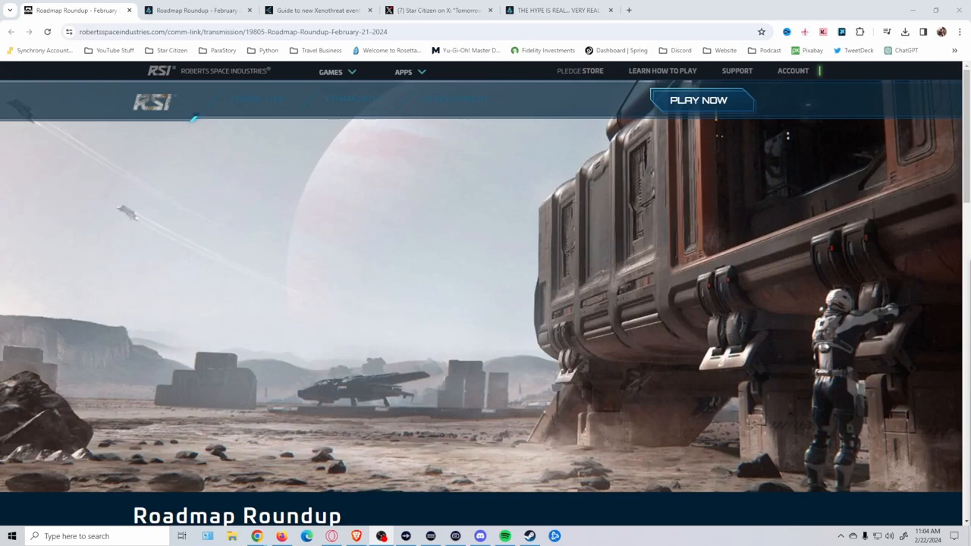
# Scroll through the February 21, 2024 Roadmap Roundup release view cards.
pyautogui.scroll(-3)
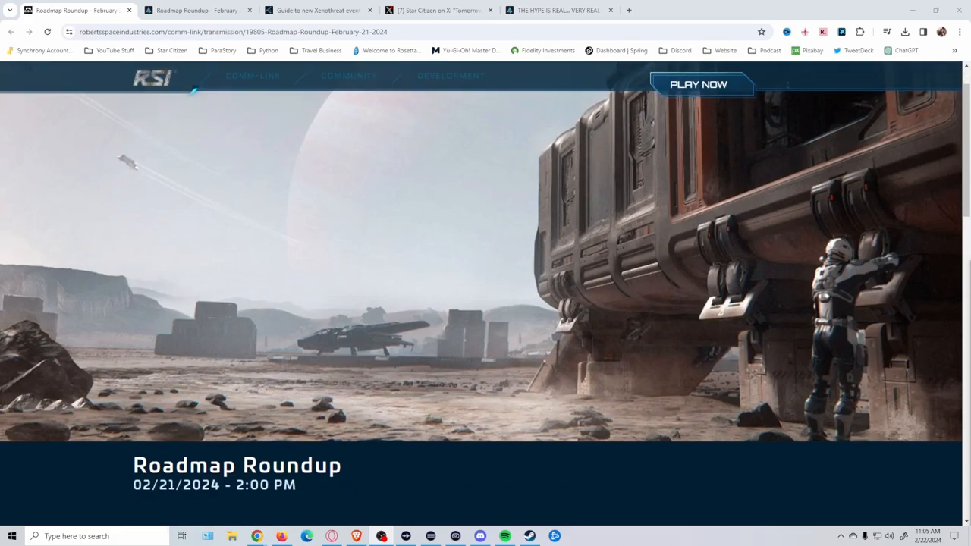
pyautogui.scroll(-3)
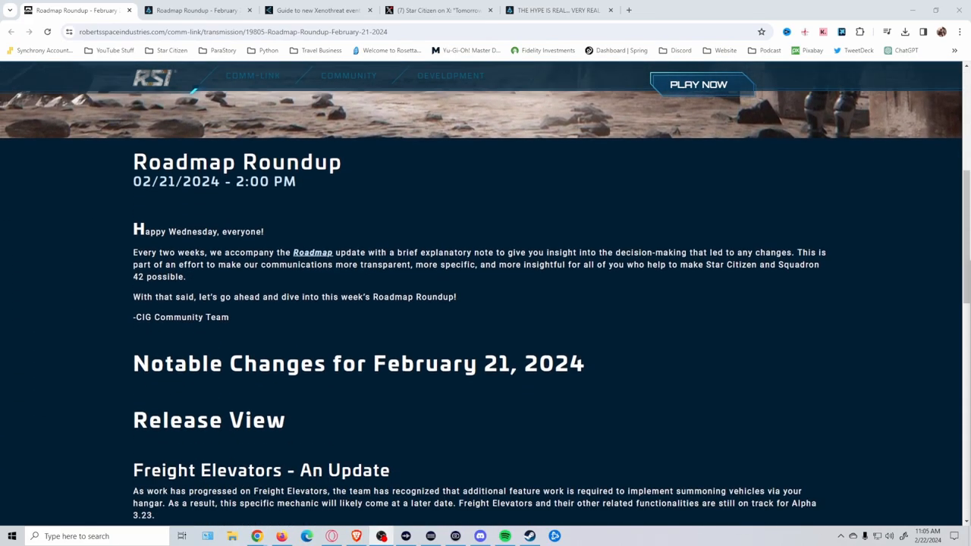
pyautogui.scroll(-3)
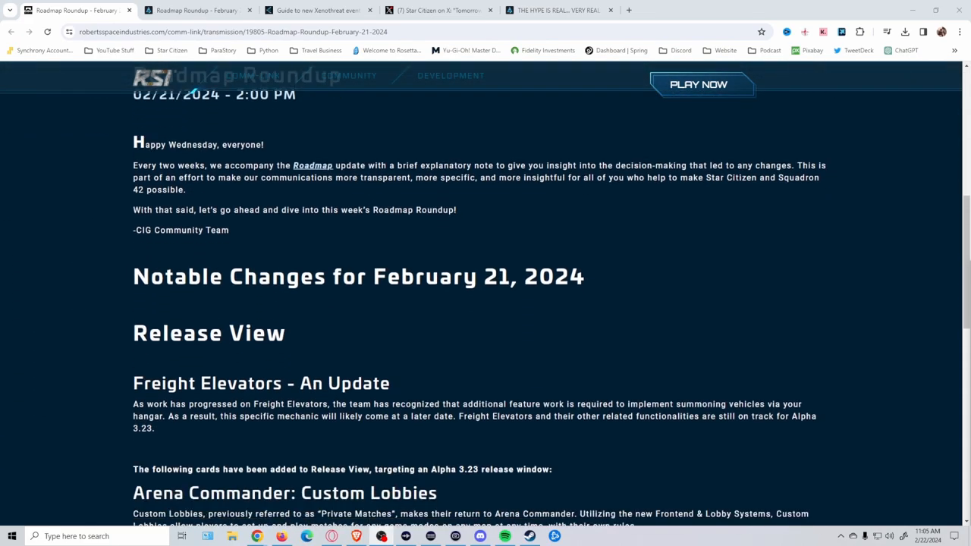
pyautogui.scroll(-3)
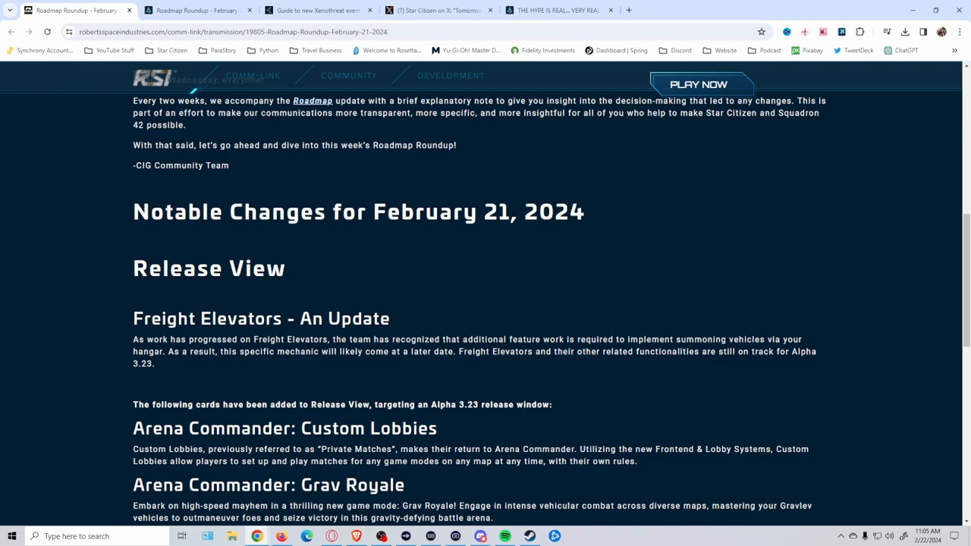
pyautogui.scroll(-3)
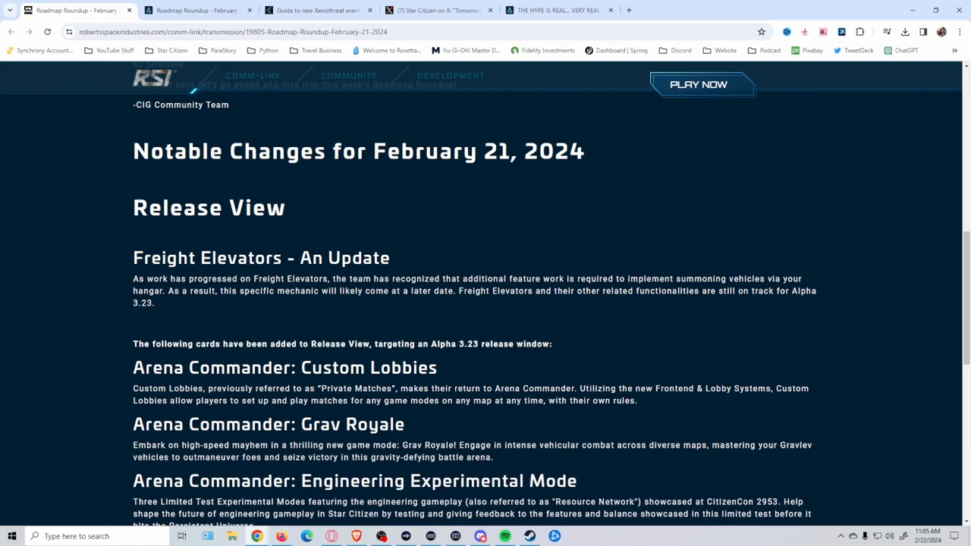
pyautogui.scroll(-3)
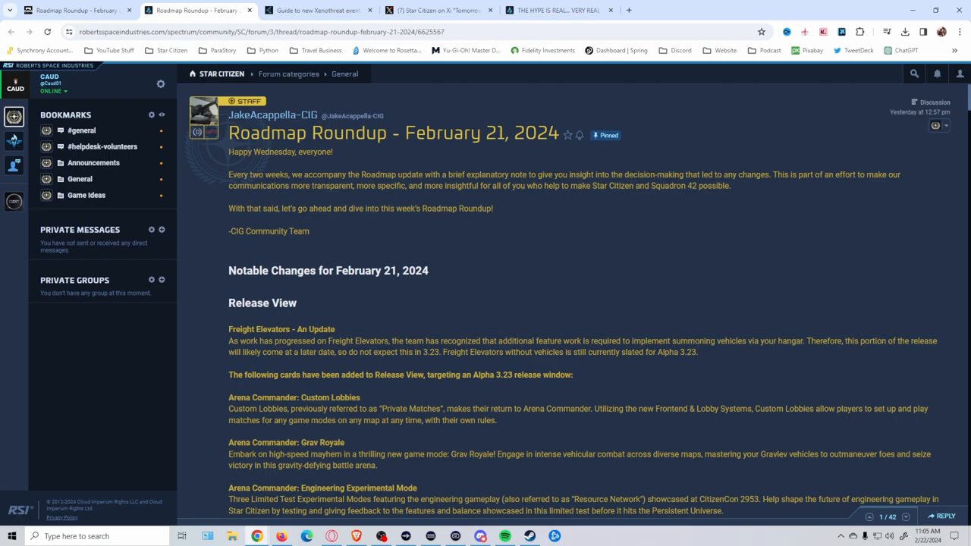
# Skim the Spectrum Roadmap Roundup thread down to its end.
pyautogui.scroll(-3)
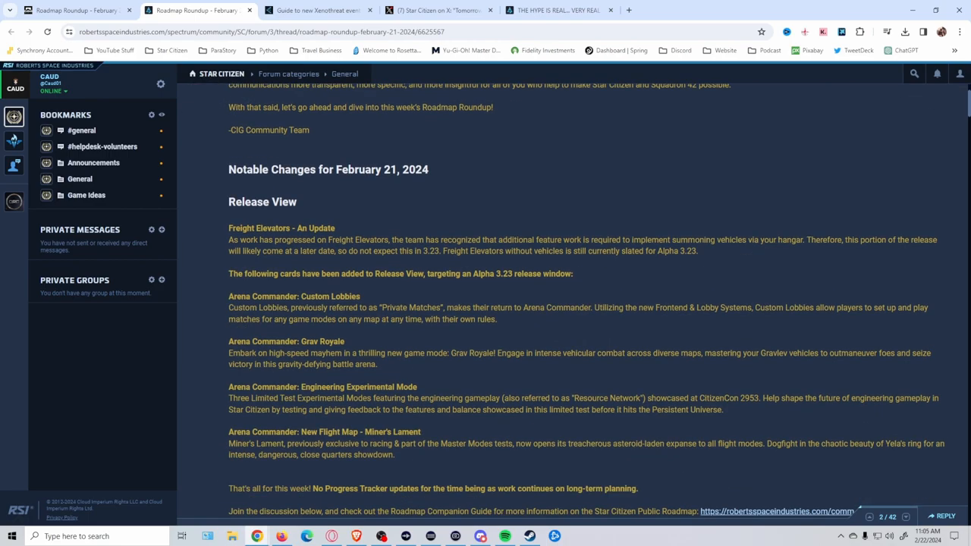
pyautogui.scroll(-3)
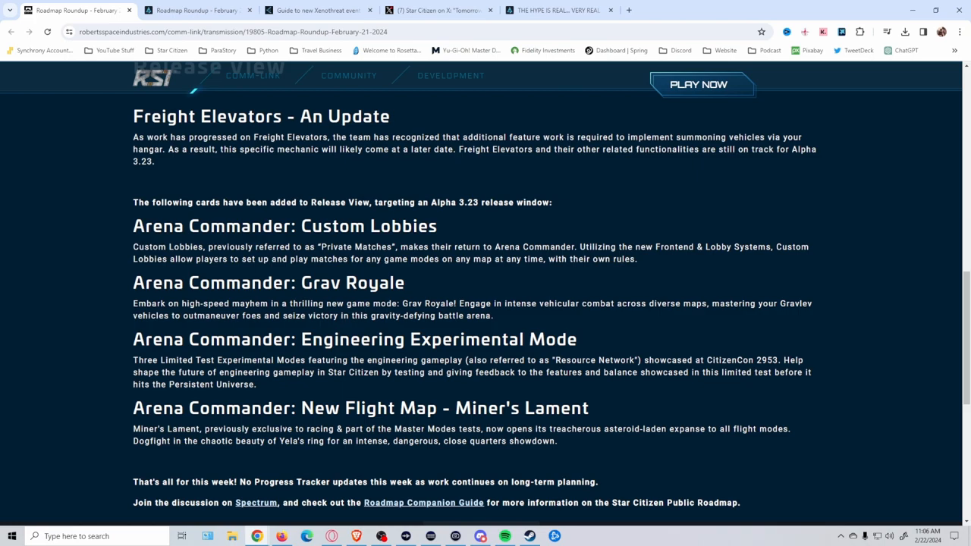
# Highlight the Miner's Lament heading, read to the footer, and switch to the Xenothreat guide.
pyautogui.doubleClick(443, 408)
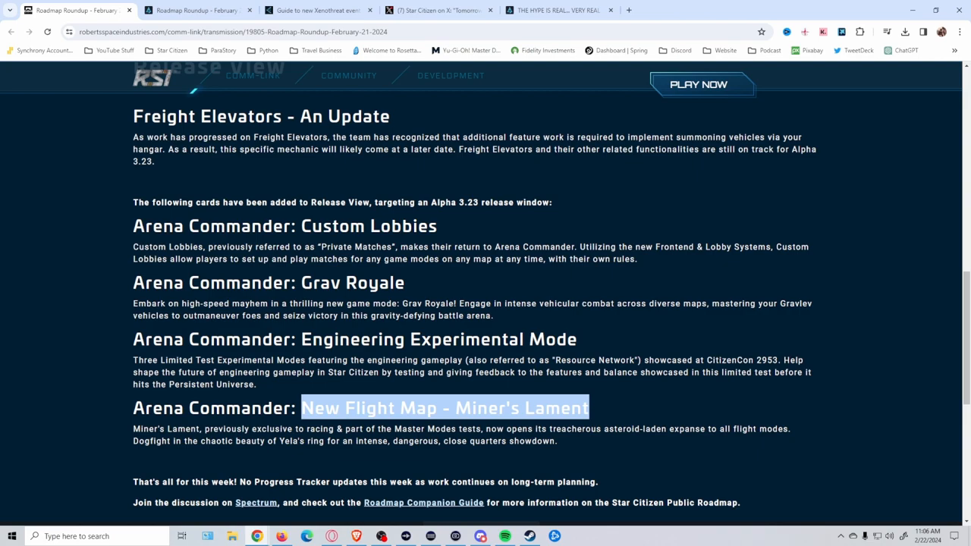
pyautogui.scroll(-3)
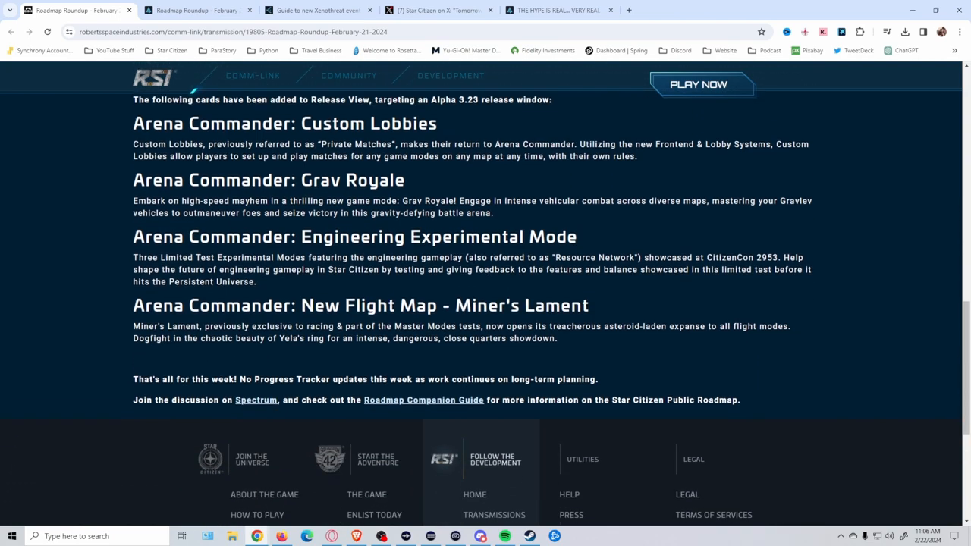
pyautogui.scroll(-3)
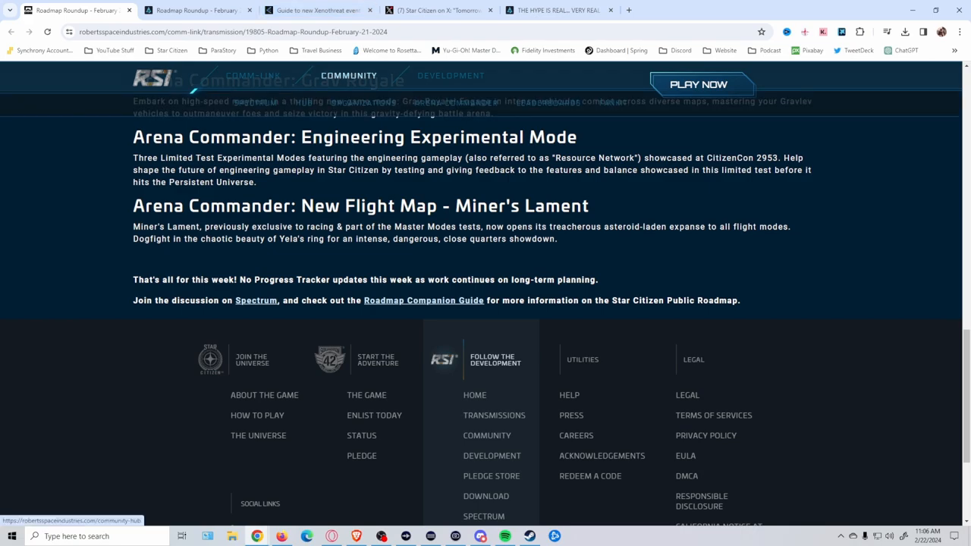
pyautogui.click(316, 10)
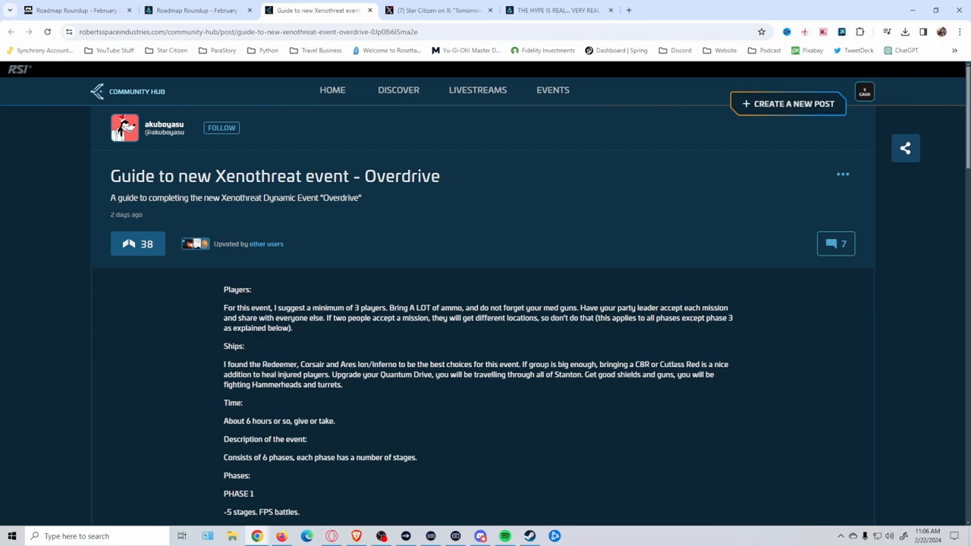
# Read the Xenothreat Overdrive guide through all six phases, then show the Star Citizen 'Tomorrow.' tweet.
pyautogui.scroll(-3)
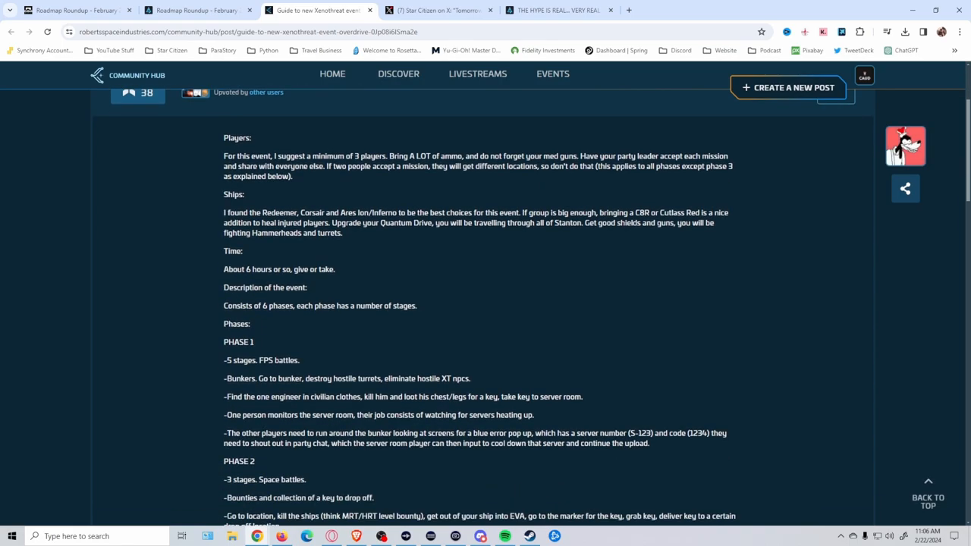
pyautogui.scroll(3)
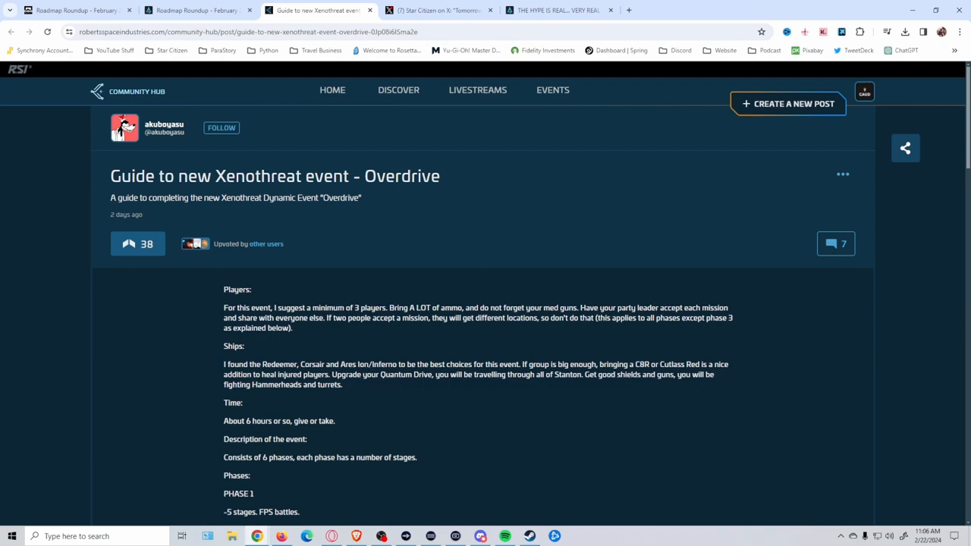
pyautogui.scroll(-3)
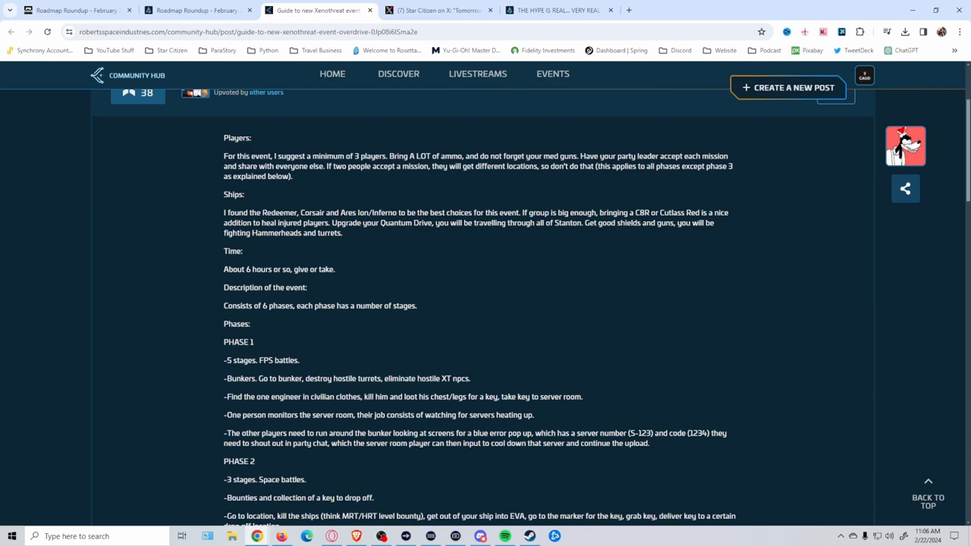
pyautogui.scroll(-3)
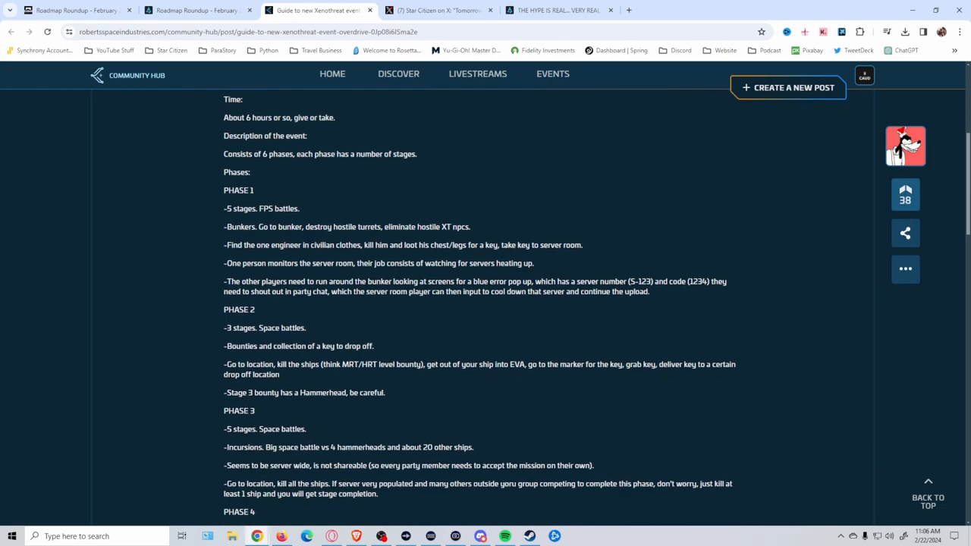
pyautogui.scroll(-3)
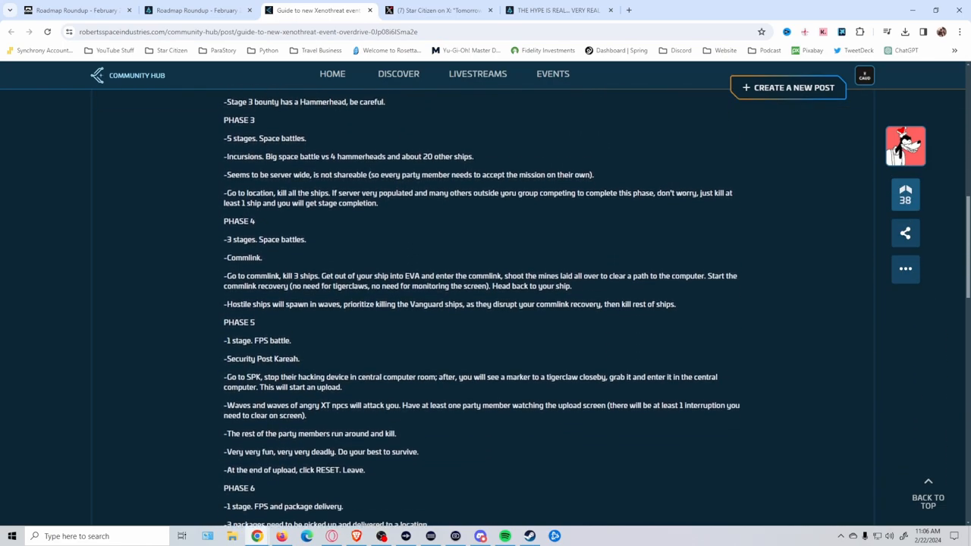
pyautogui.scroll(-3)
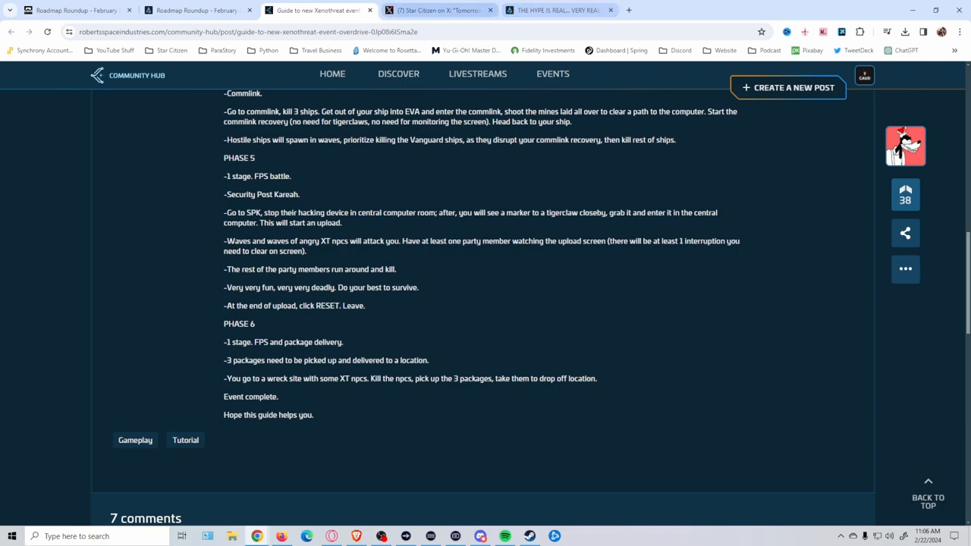
pyautogui.click(437, 9)
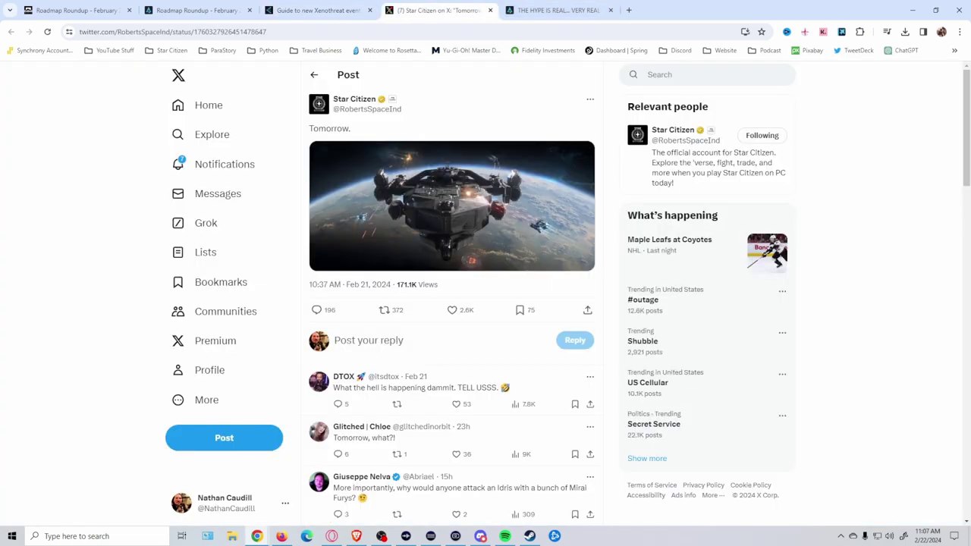
pyautogui.moveTo(452, 204)
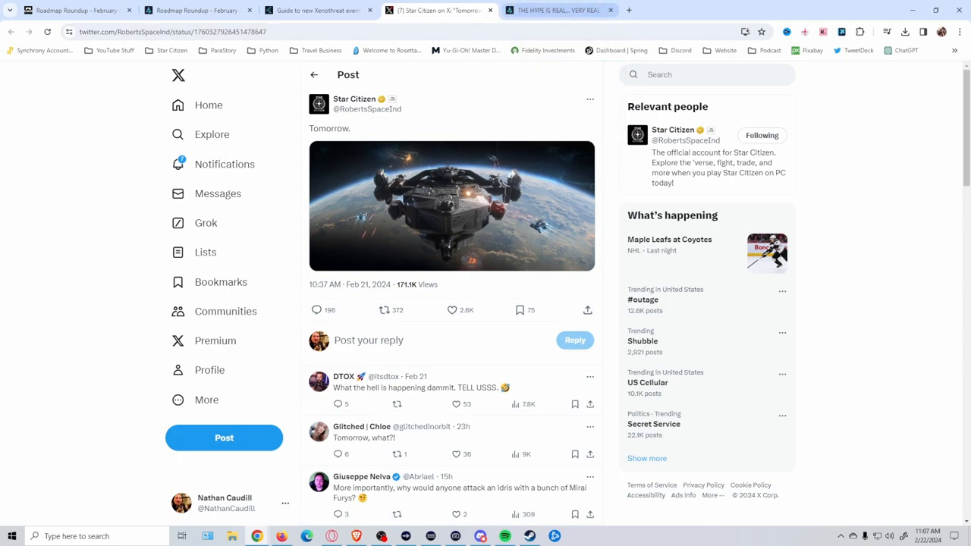
# Switch to the Spectrum thread 'THE HYPE IS REAL... VERY REAL >>> TOMORROW'.
pyautogui.click(558, 9)
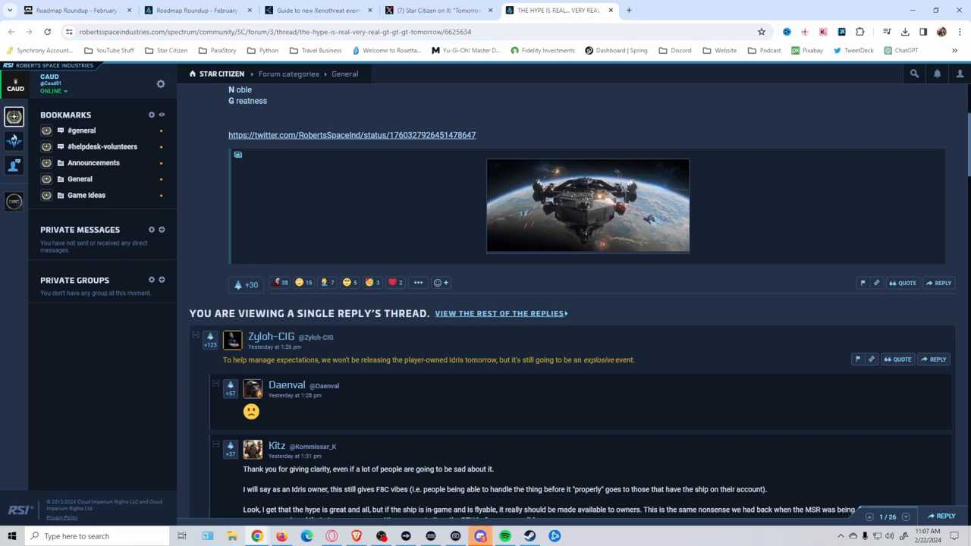
pyautogui.scroll(3)
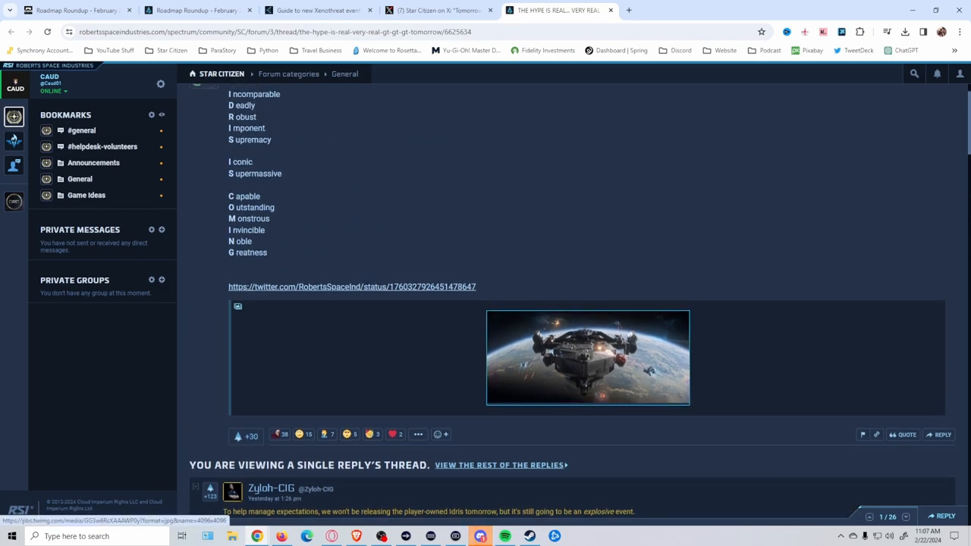
pyautogui.scroll(3)
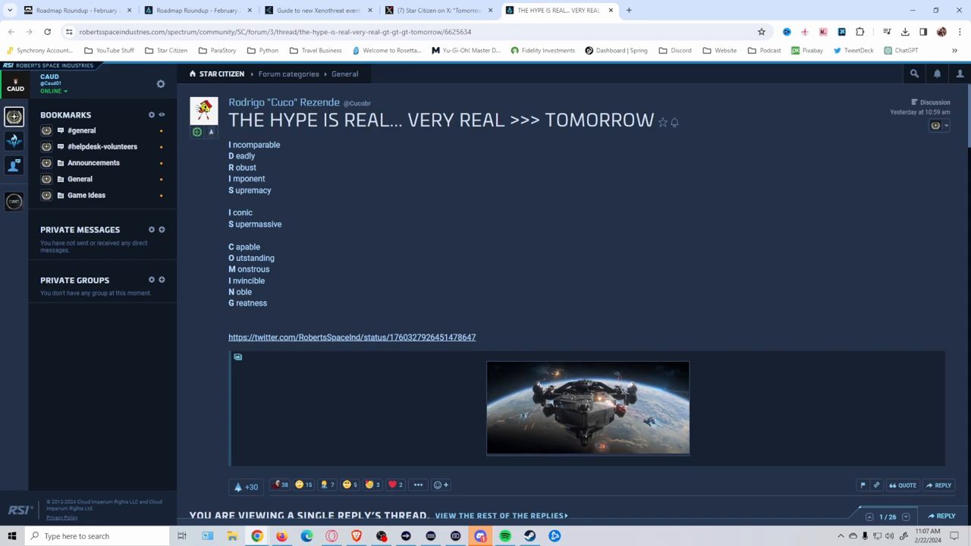